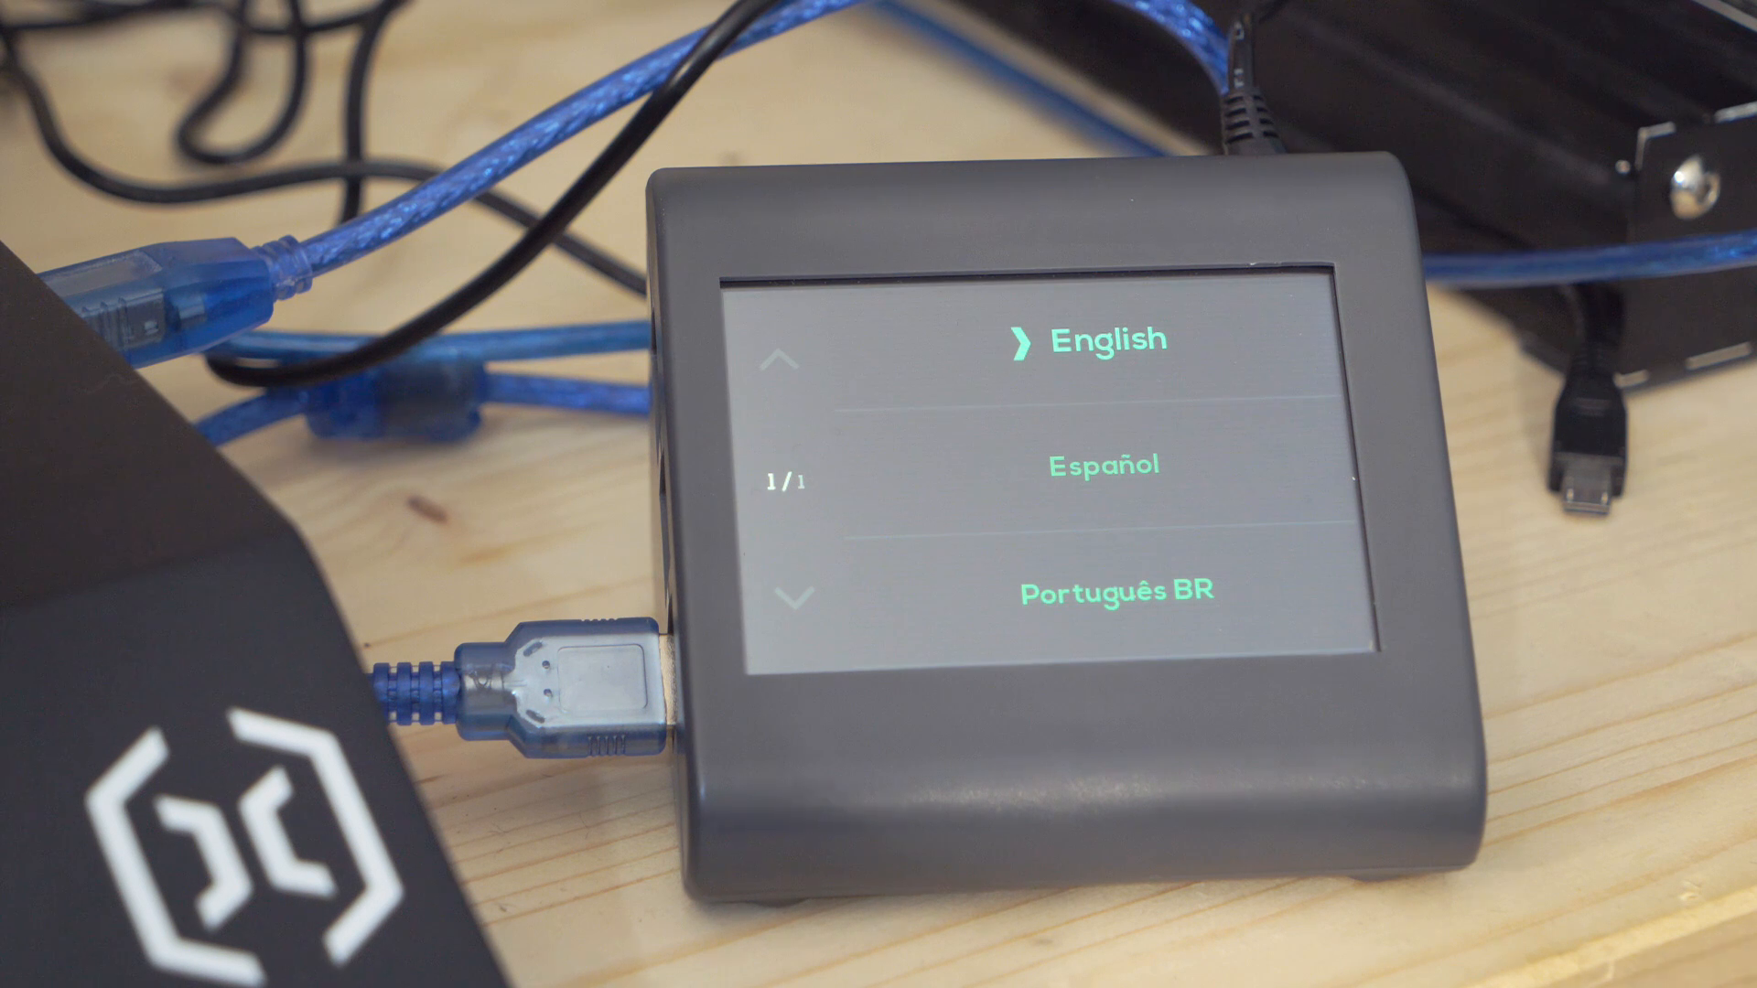
Step: Choose English as the interface language and begin the device setup
{"action": "left_click", "coordinate": [1077, 342]}
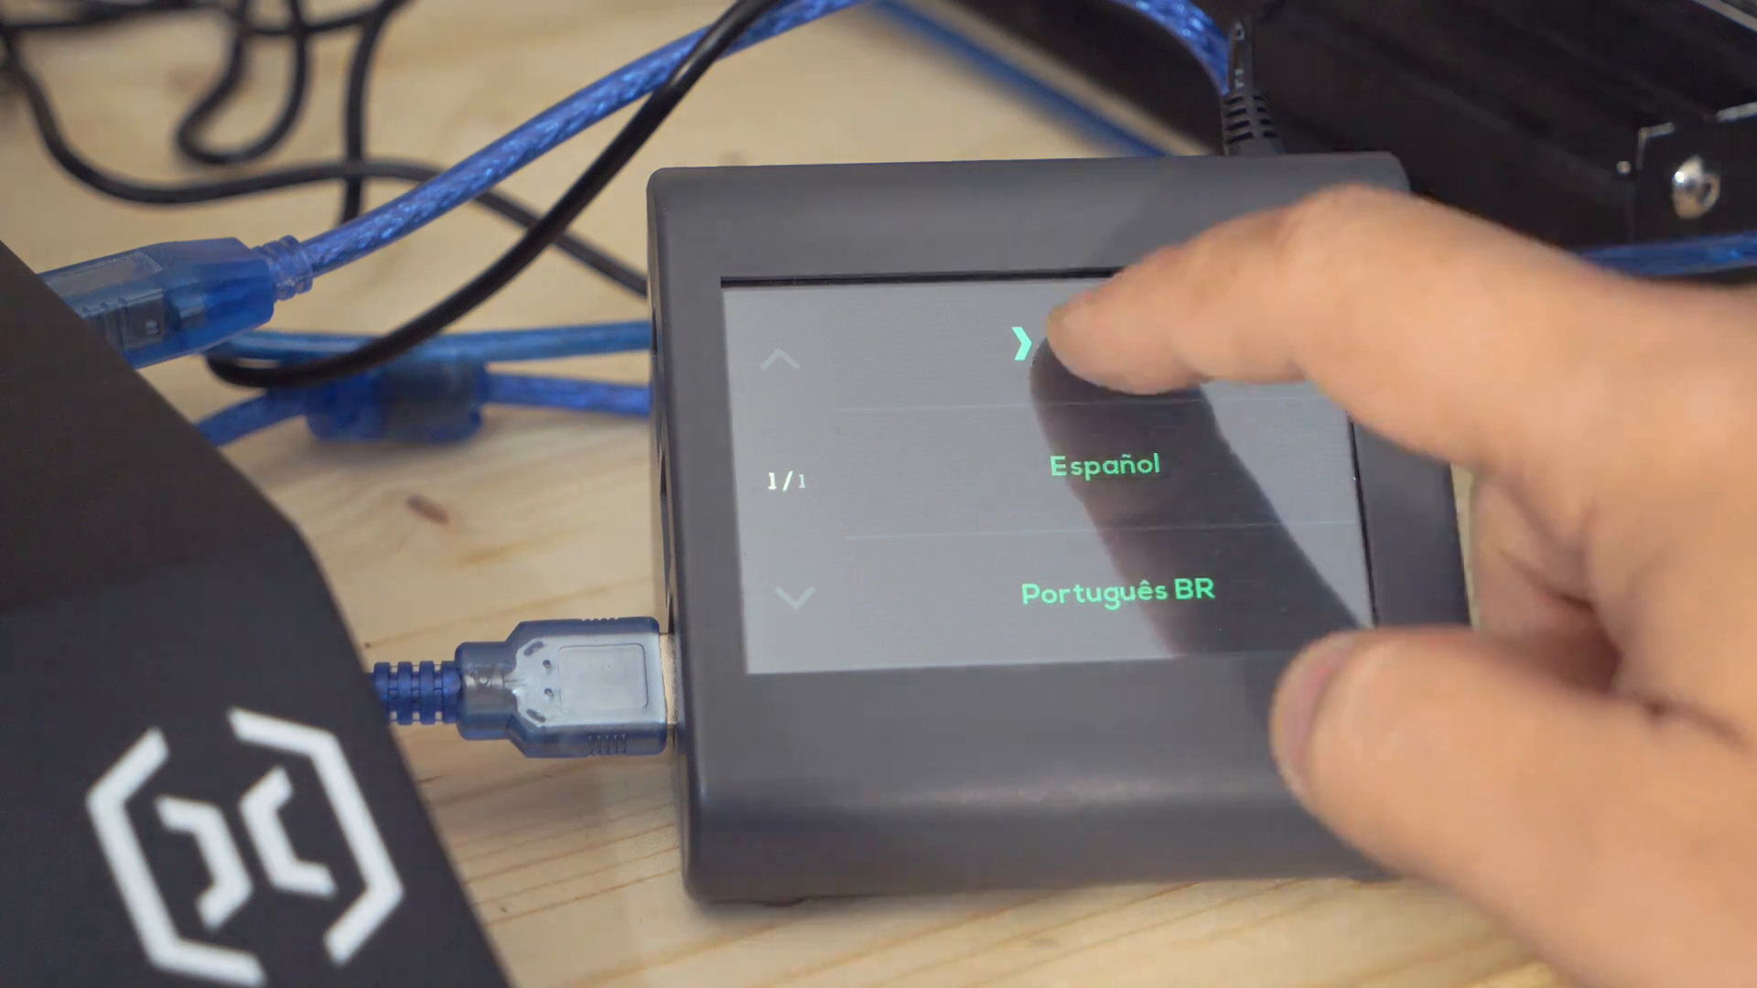
{"action": "left_click", "coordinate": [1019, 342]}
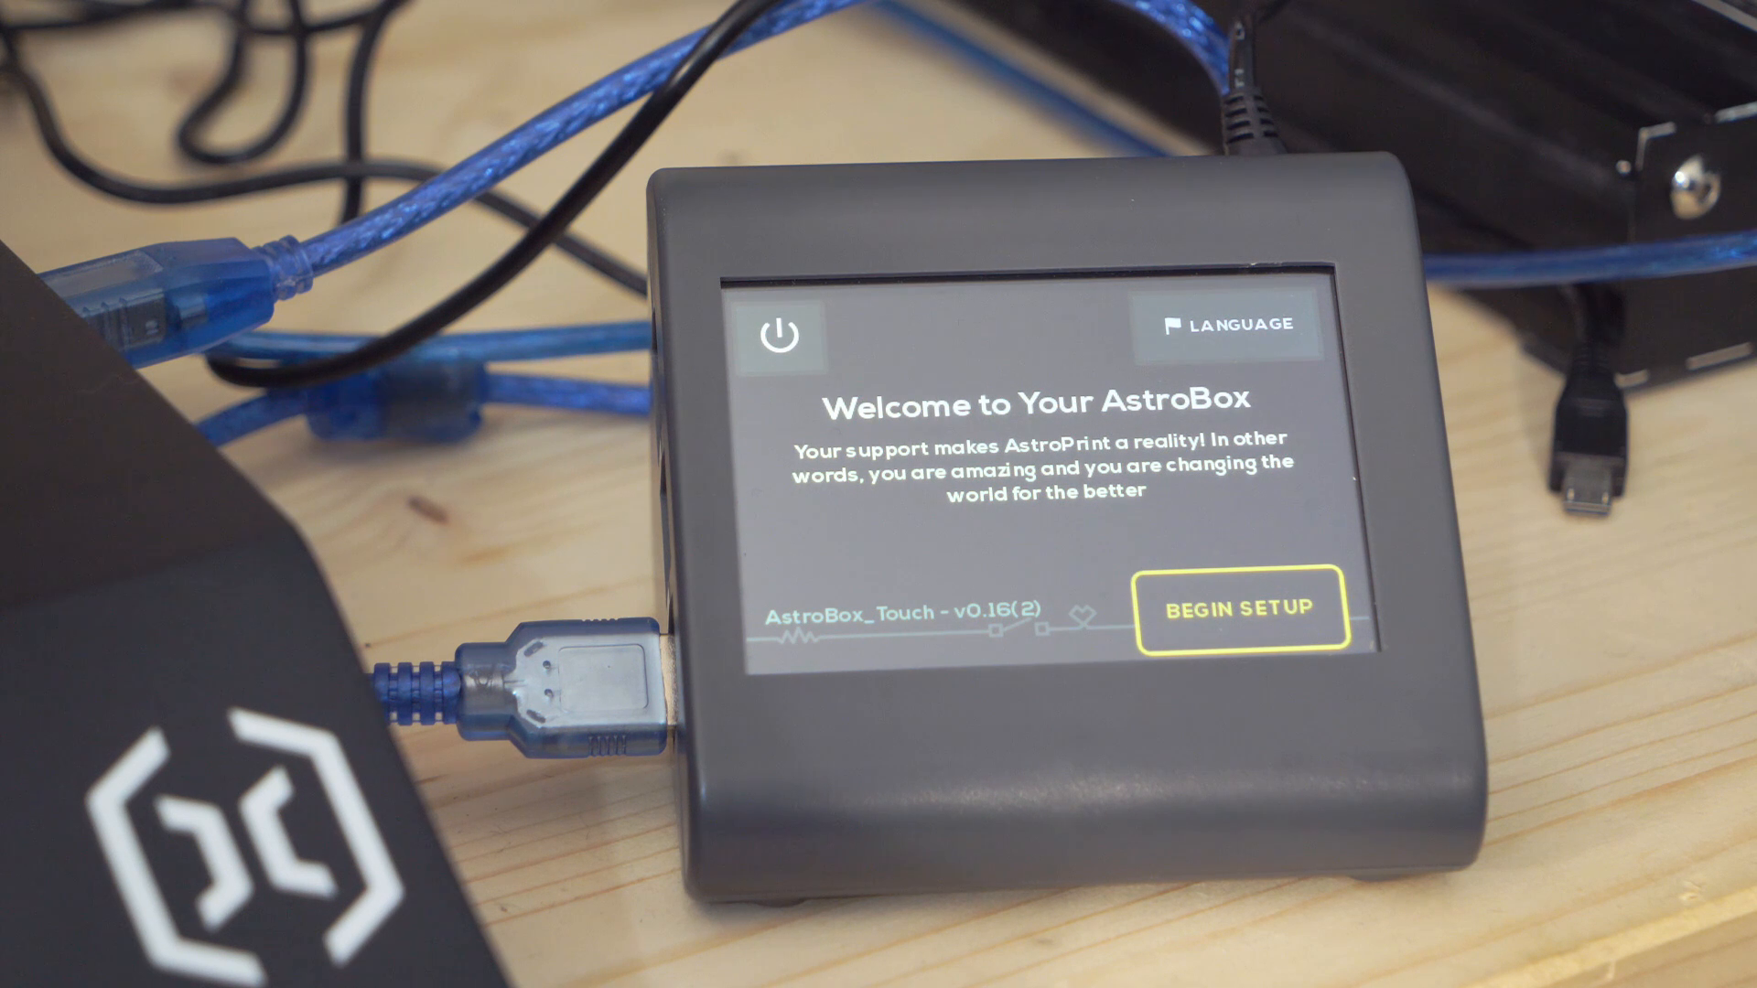
{"action": "left_click", "coordinate": [1244, 610]}
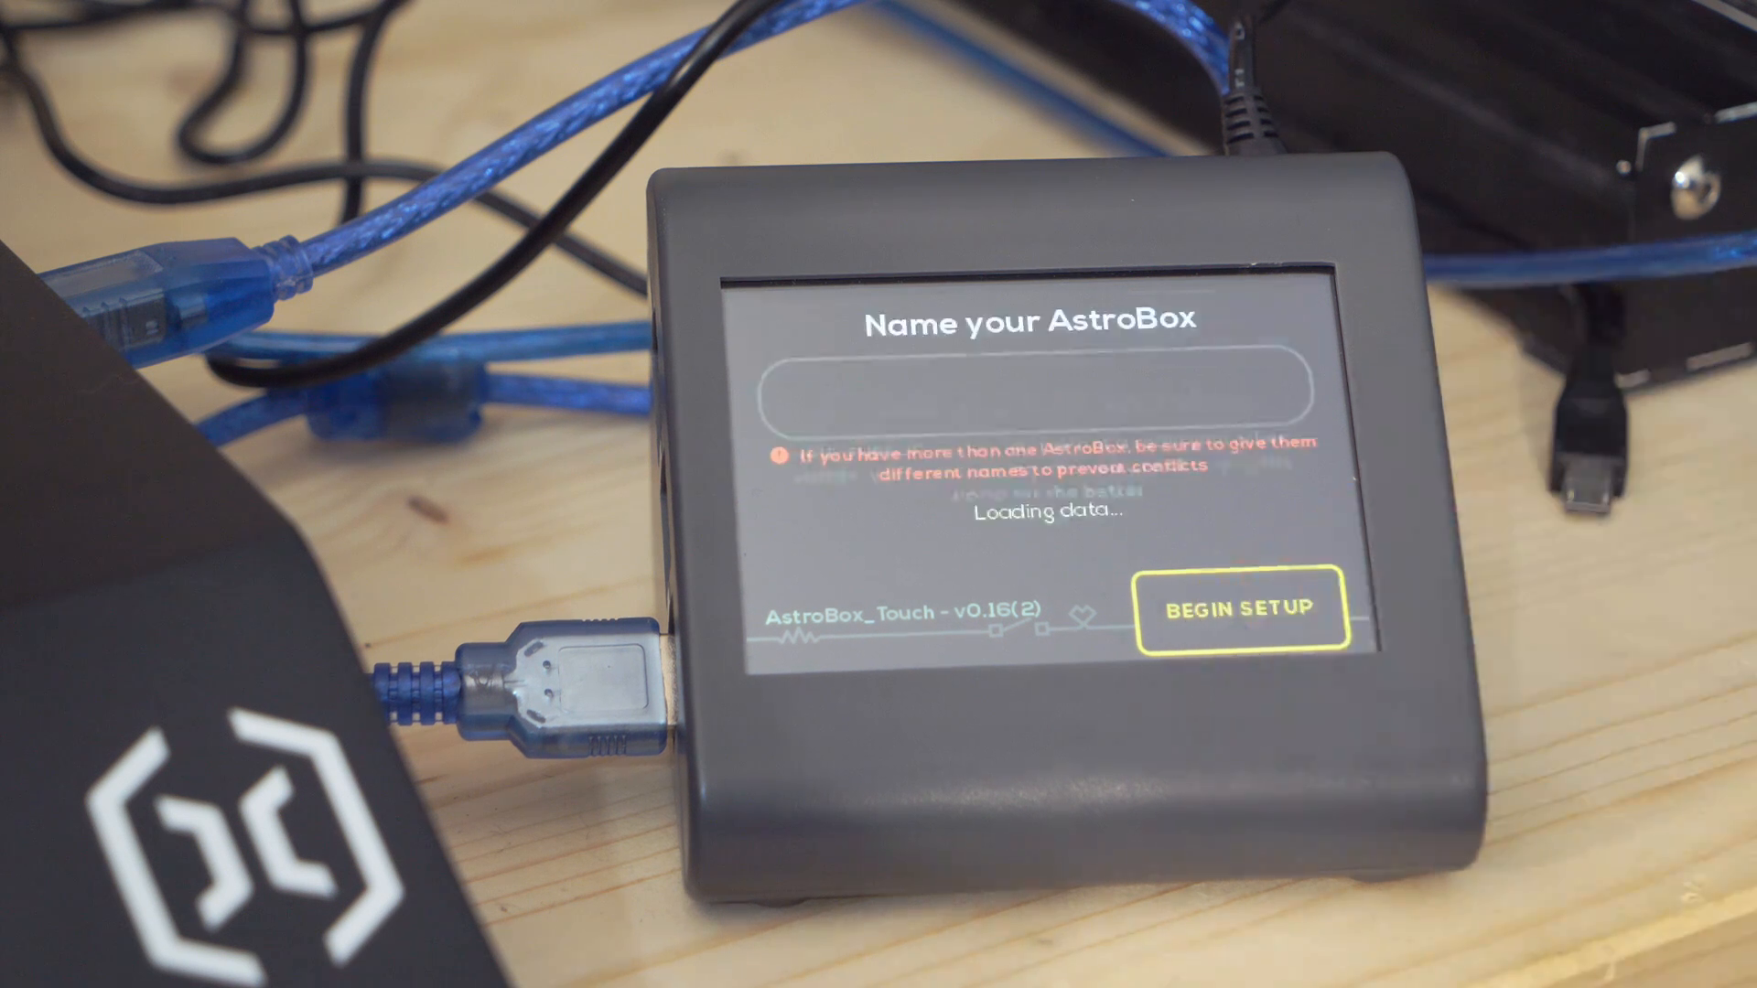
Step: Name the device astrobox-noob1 on the on-screen keyboard
{"action": "type", "text": "tastrobox-9"}
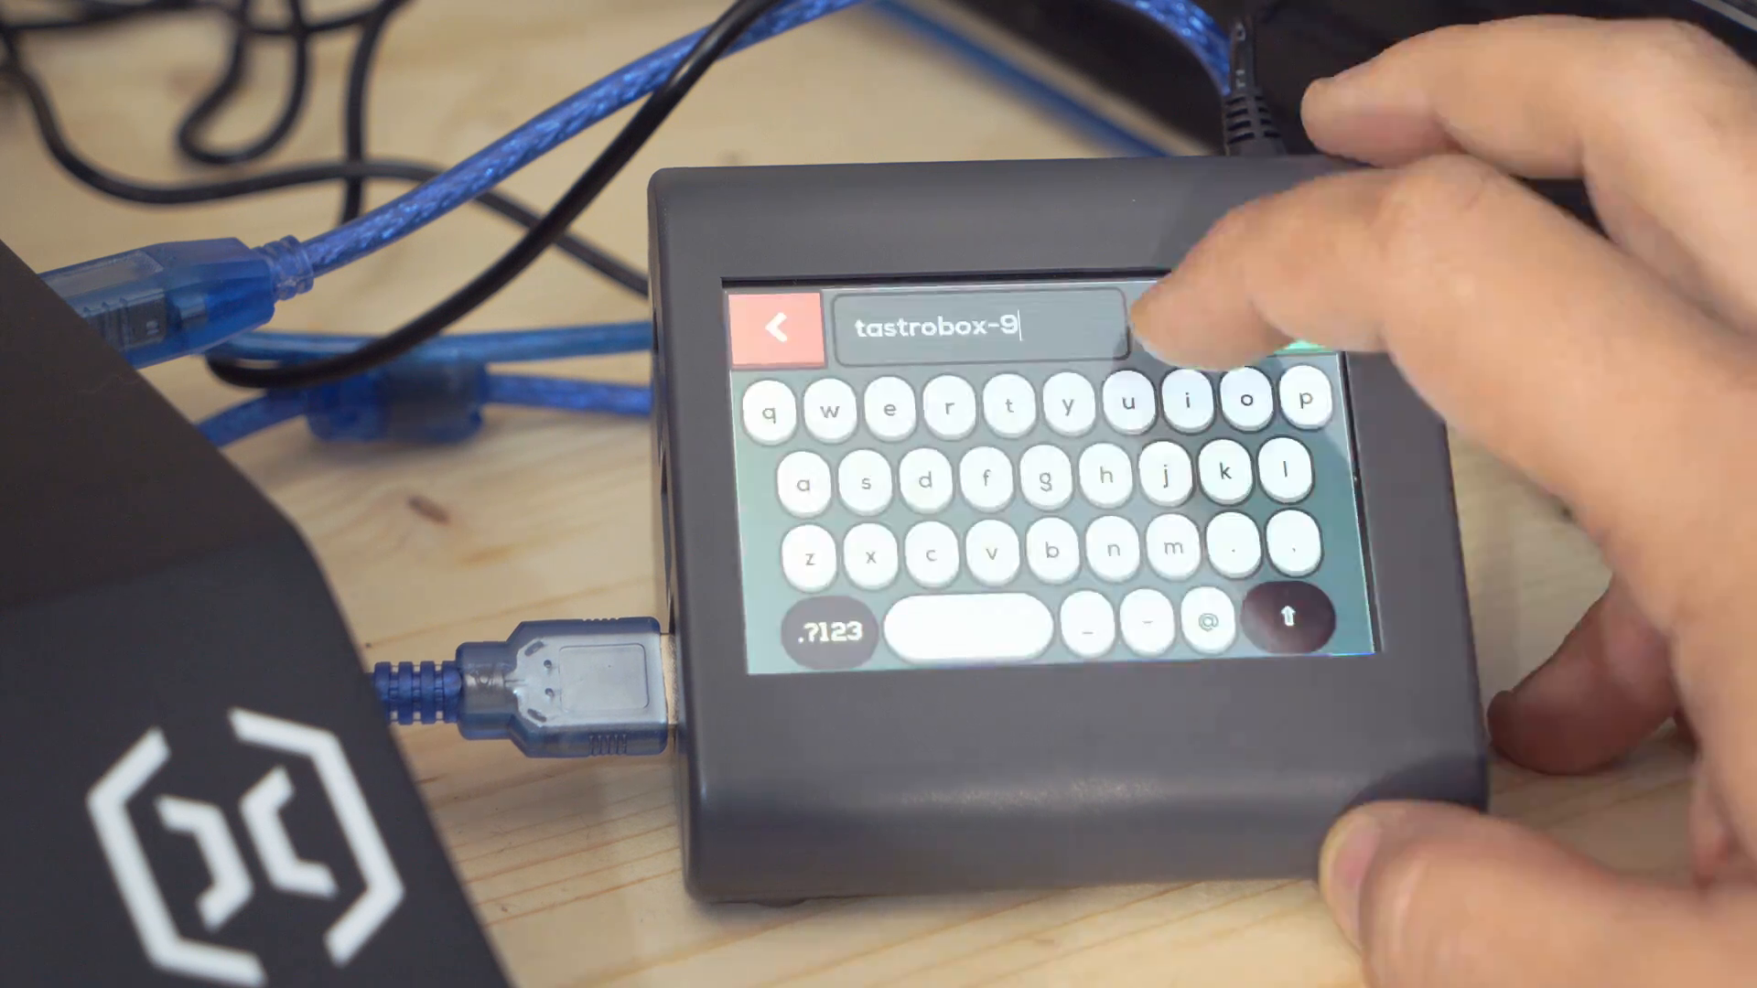
{"action": "key", "text": "backspace"}
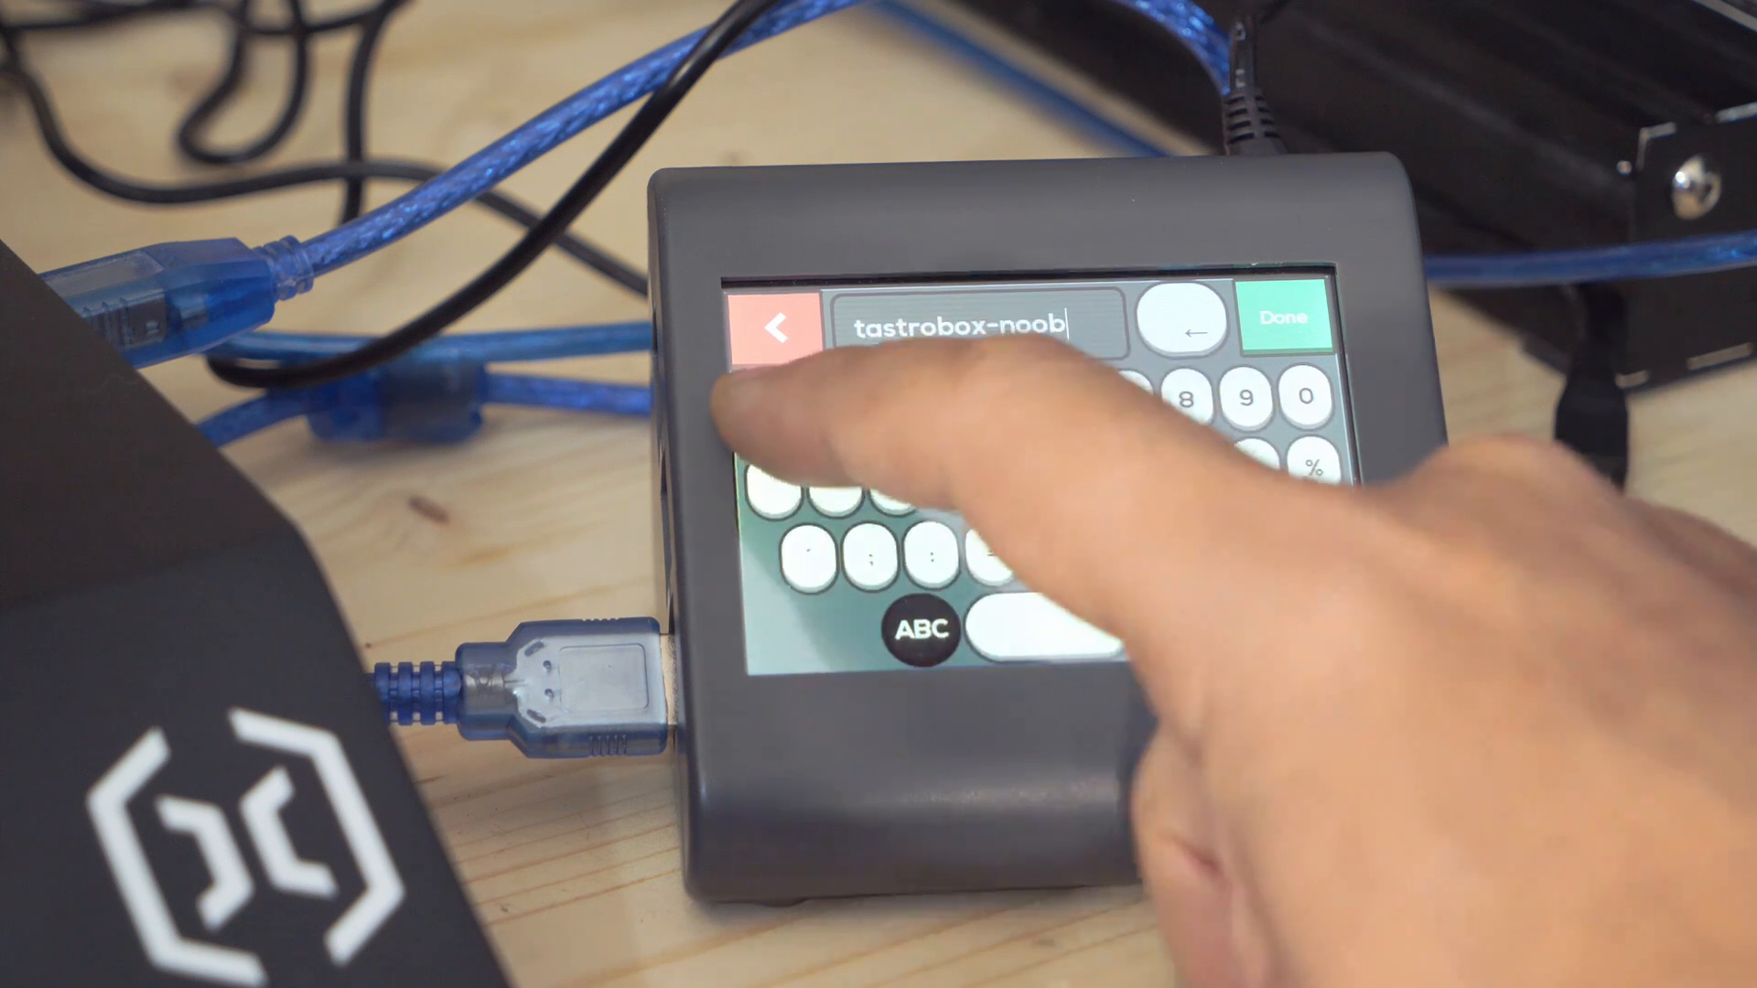
{"action": "left_click", "coordinate": [1288, 325]}
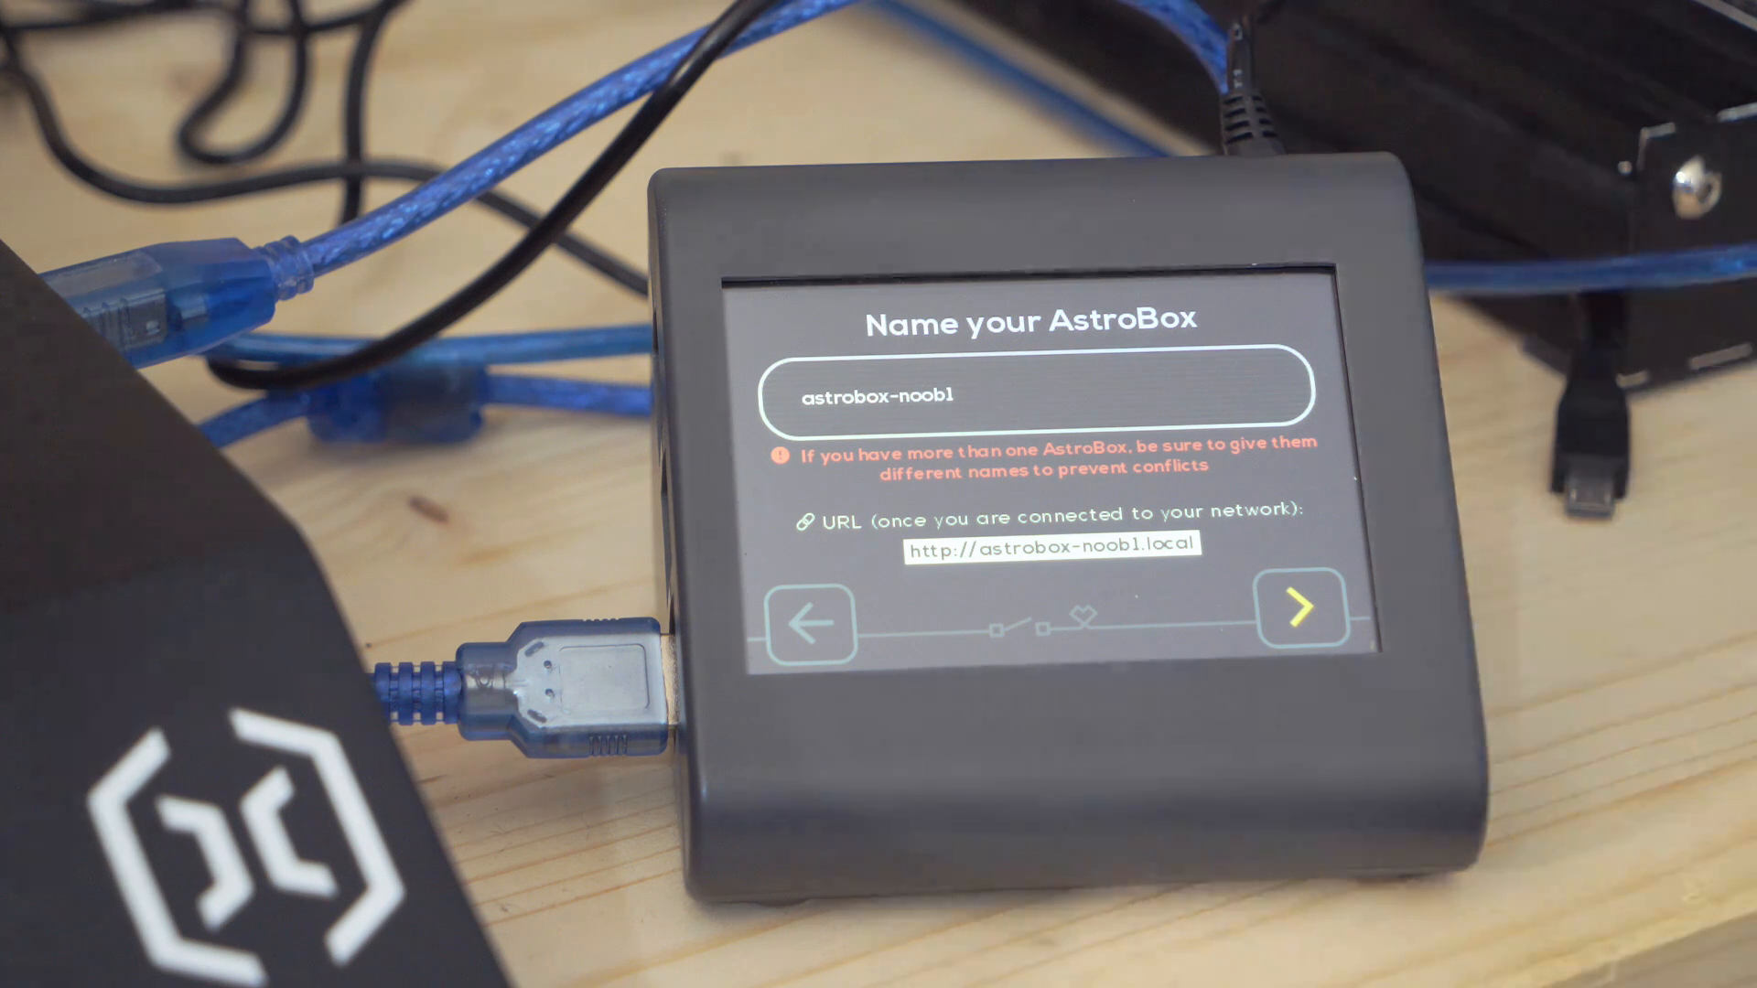
Step: Continue past naming, acknowledge the reboot notice, and advance after the internet connection succeeds
{"action": "left_click", "coordinate": [1301, 613]}
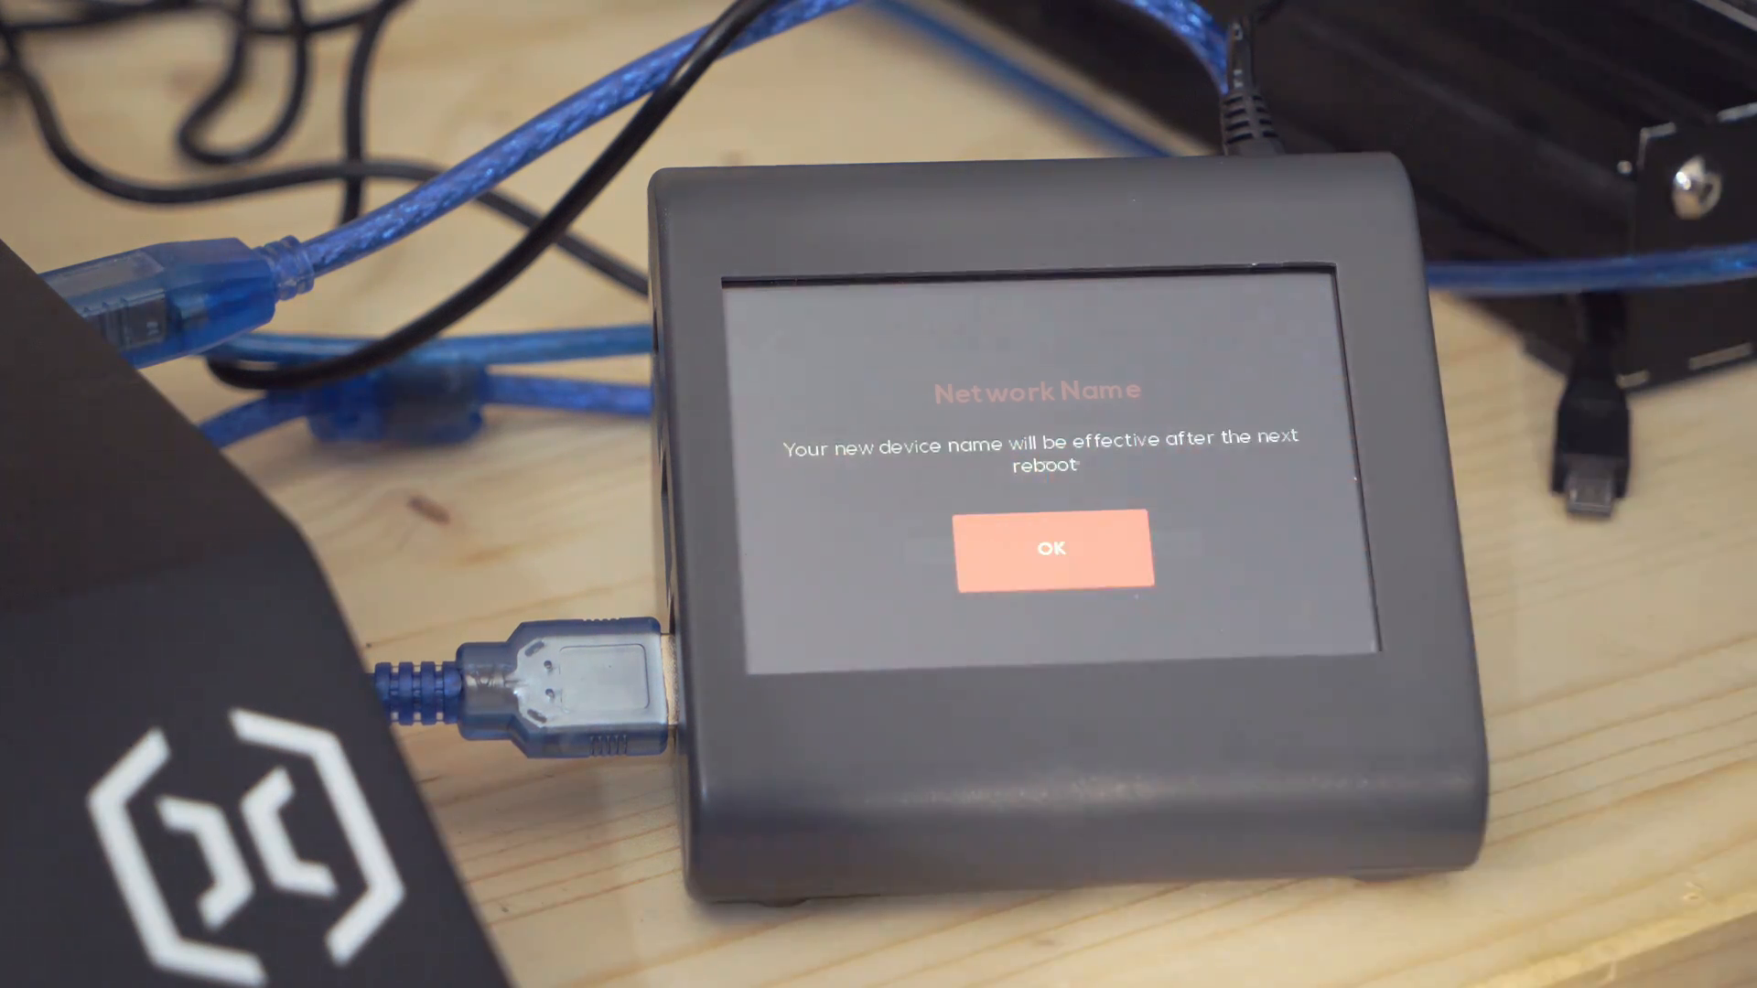
{"action": "left_click", "coordinate": [1048, 549]}
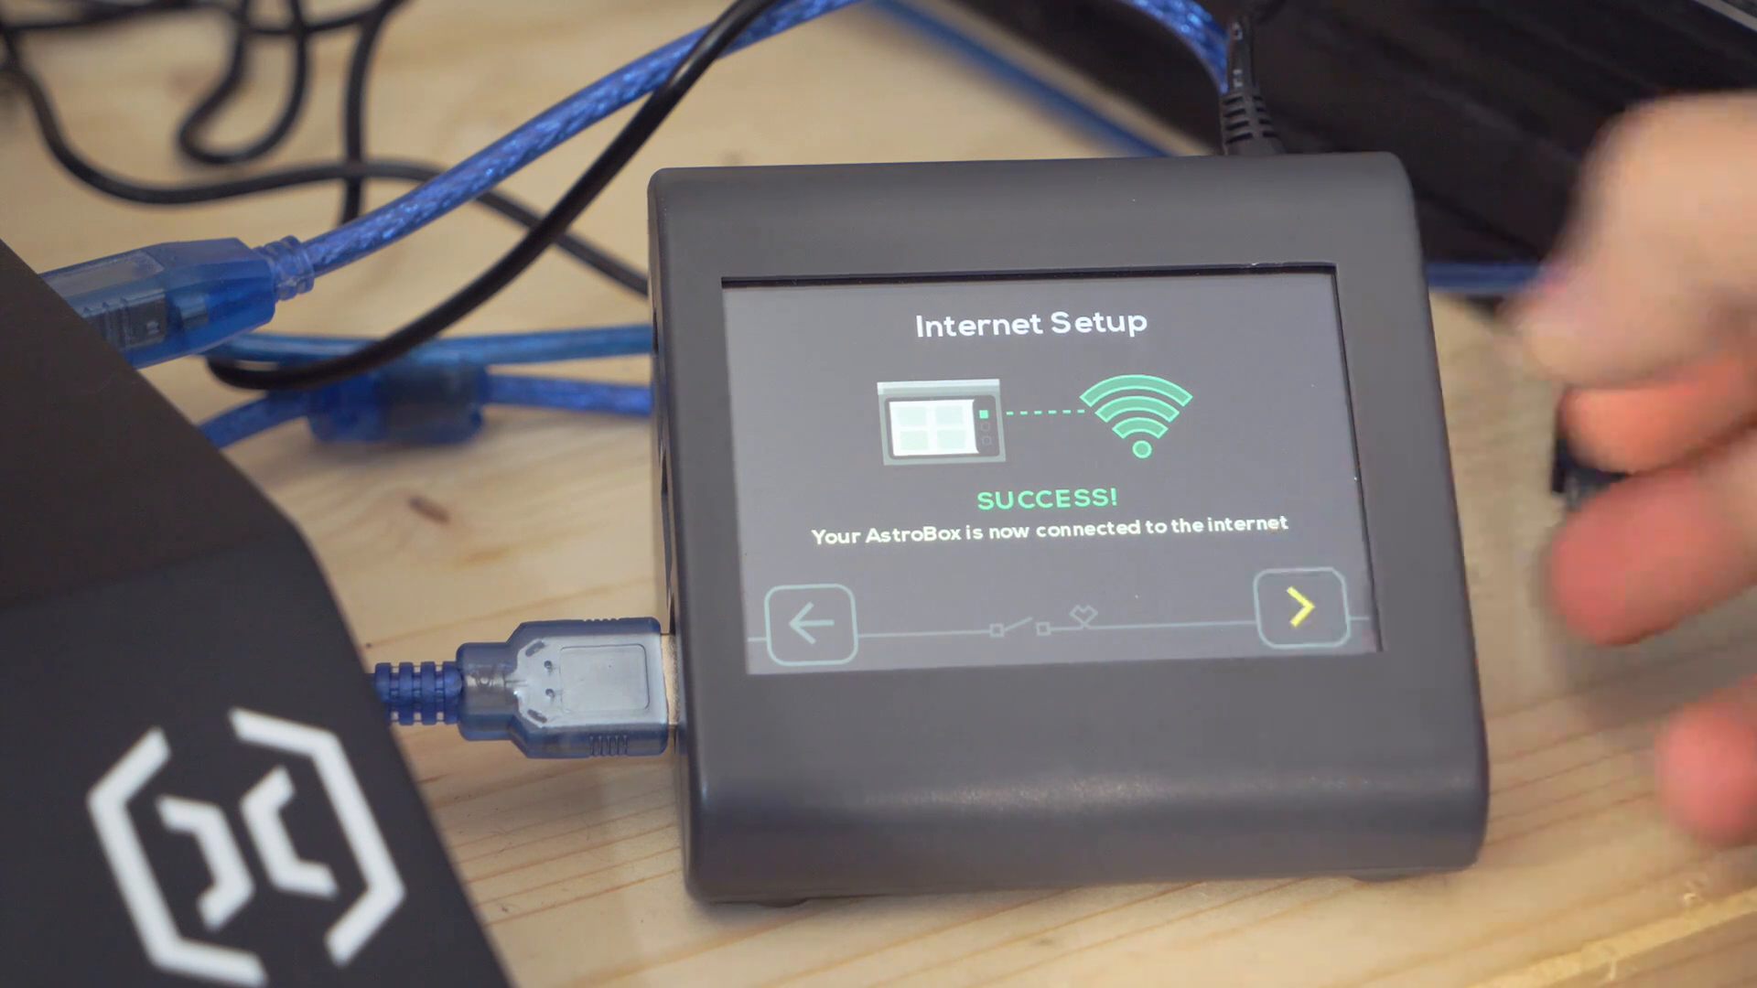
{"action": "left_click", "coordinate": [1299, 610]}
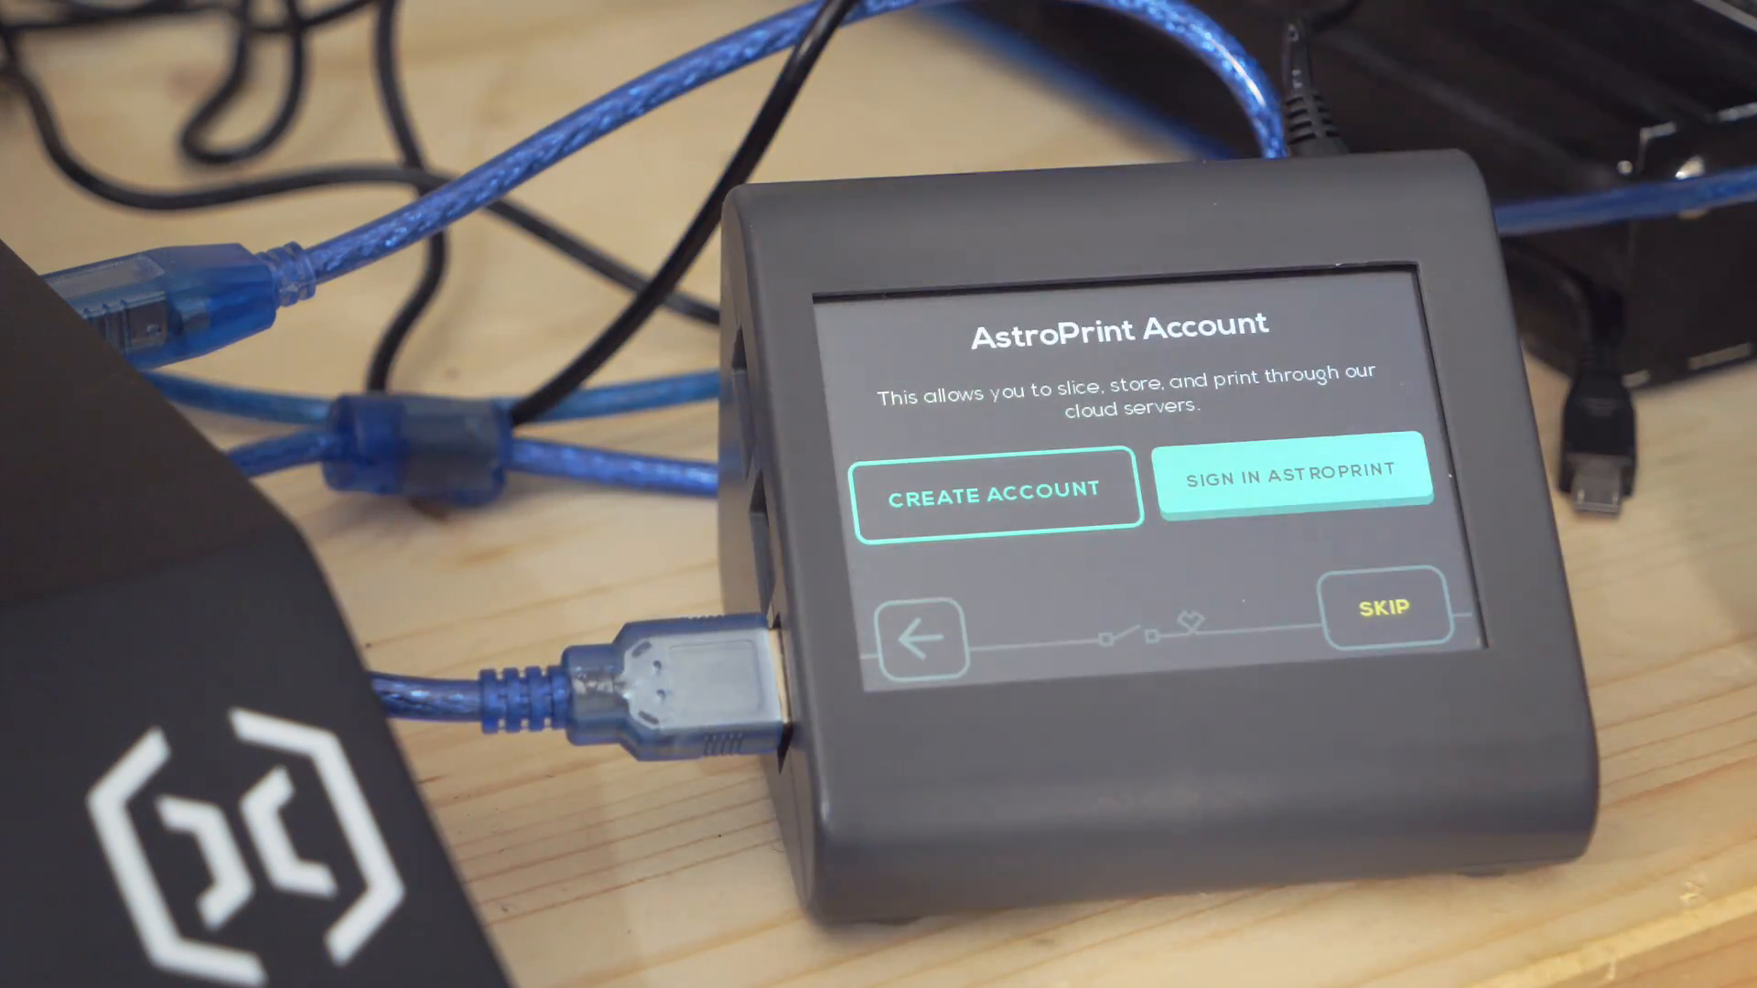
Step: Submit the AstroPrint sign-in with email and password, then dismiss the Login Error
{"action": "left_click", "coordinate": [1295, 488]}
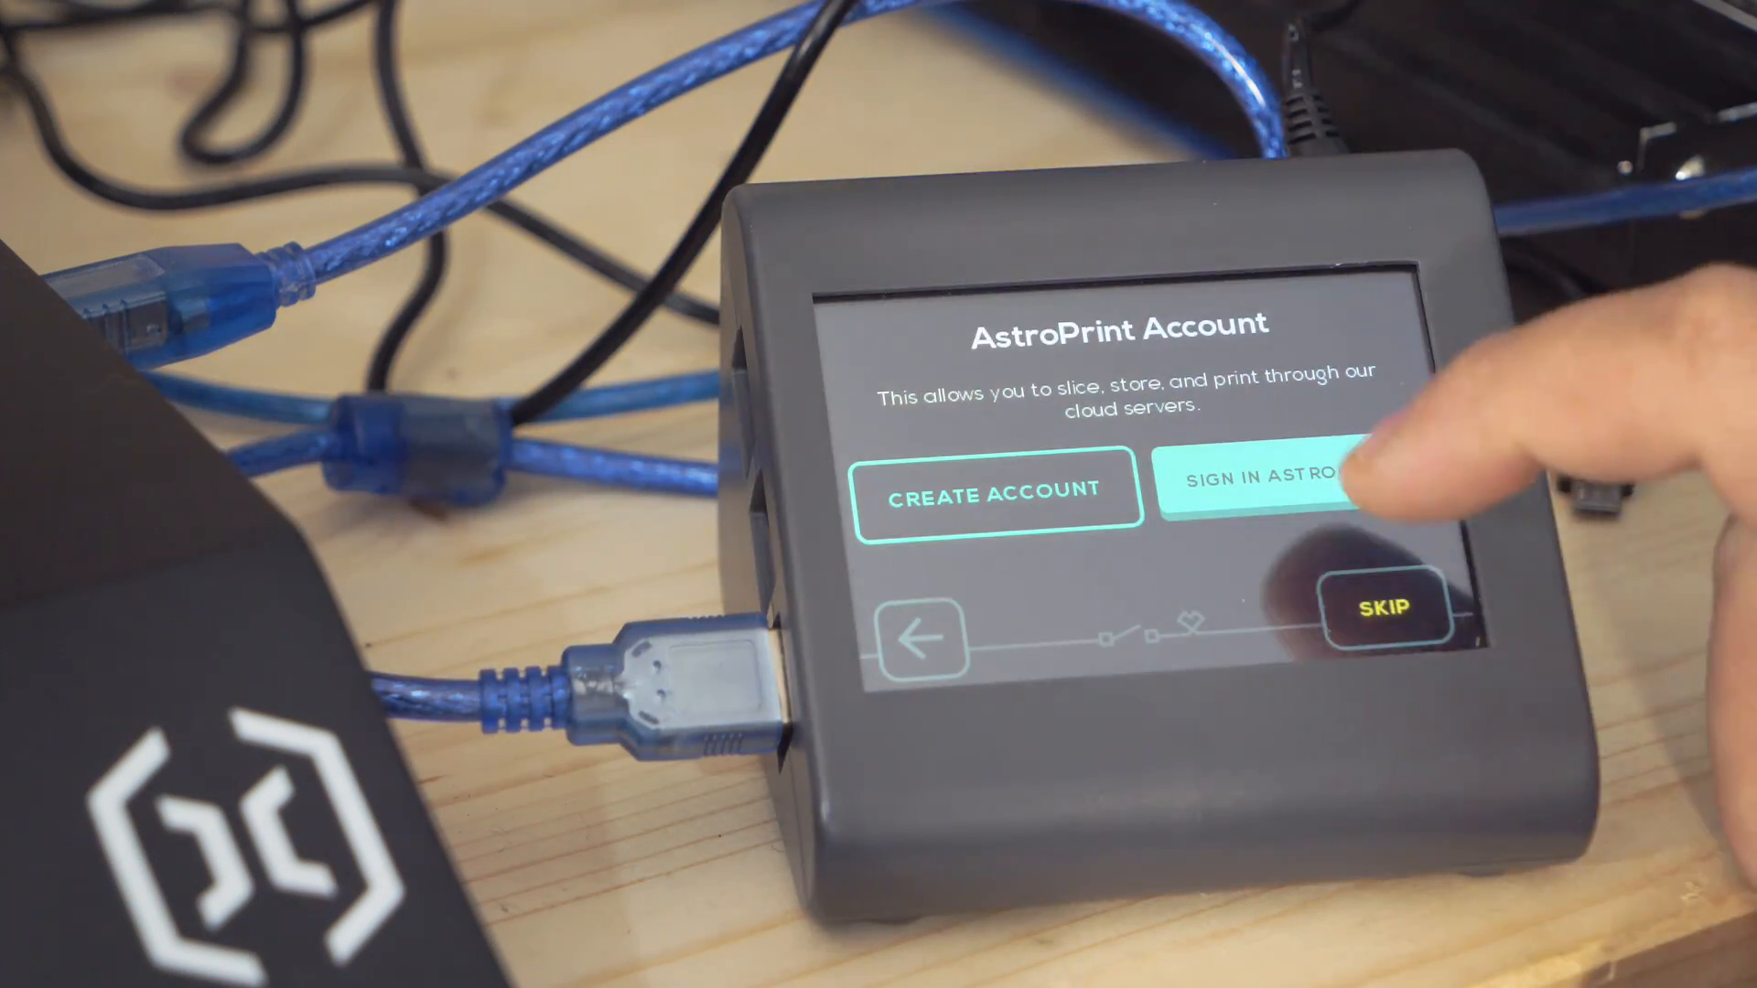
{"action": "left_click", "coordinate": [1259, 478]}
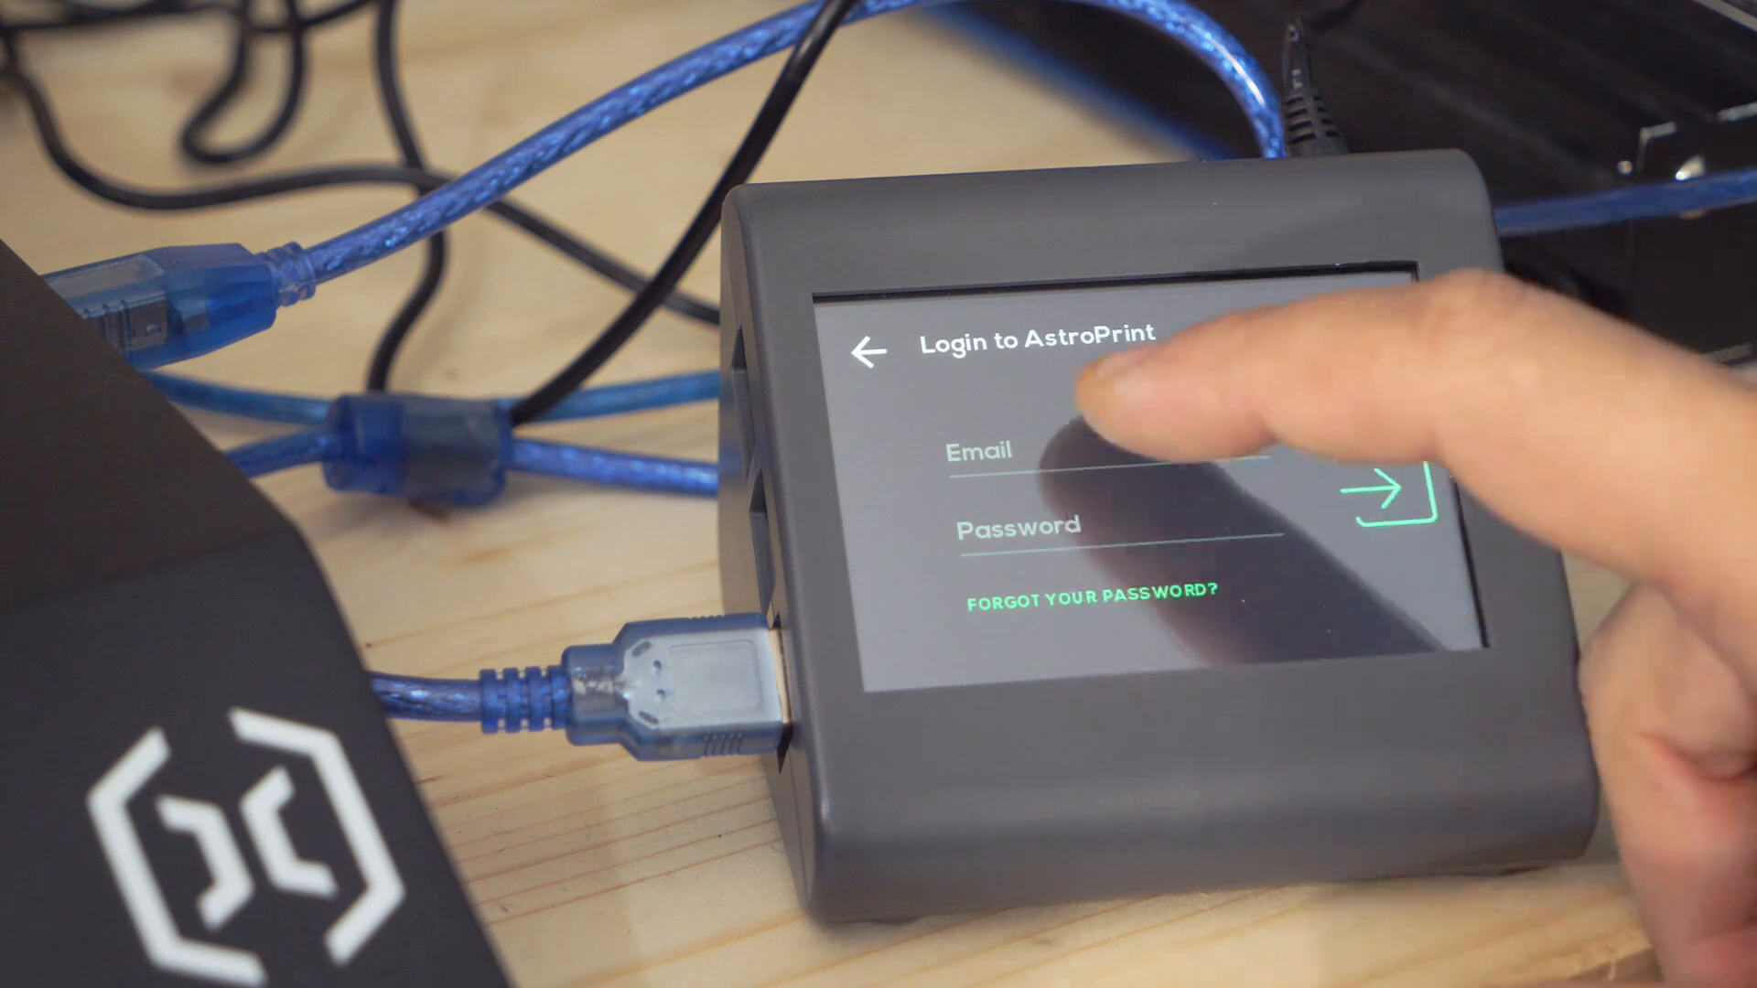
{"action": "left_click", "coordinate": [1384, 489]}
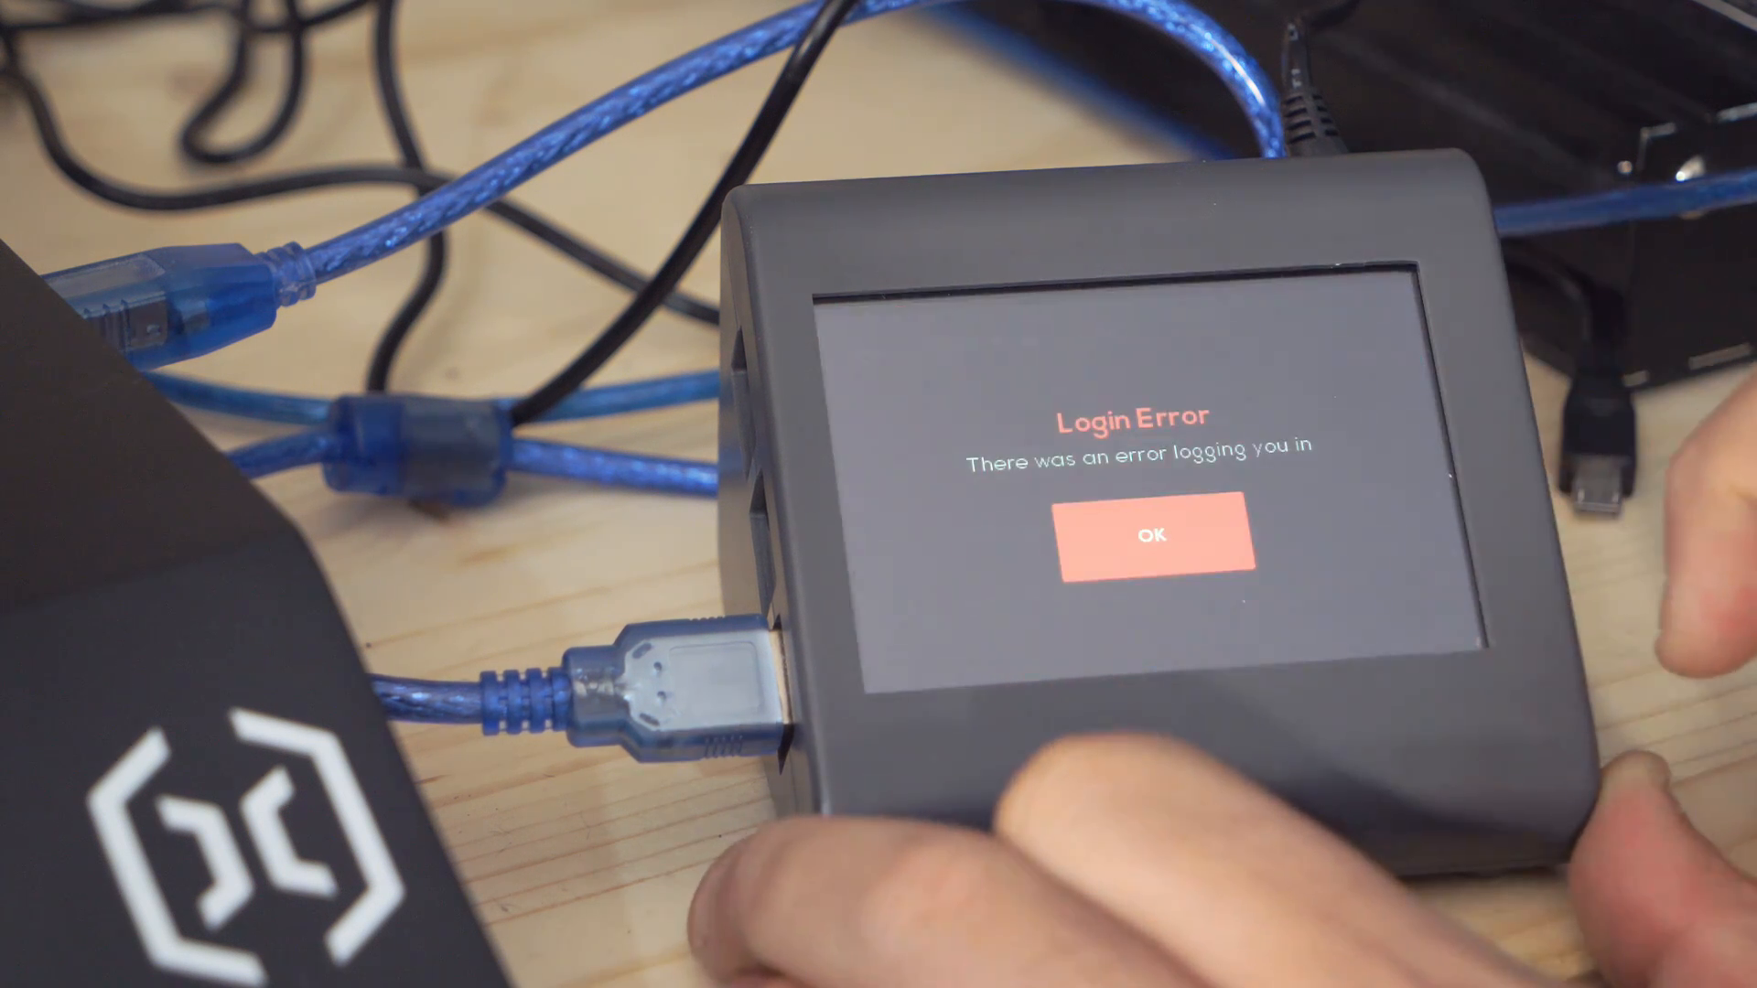
{"action": "left_click", "coordinate": [1154, 533]}
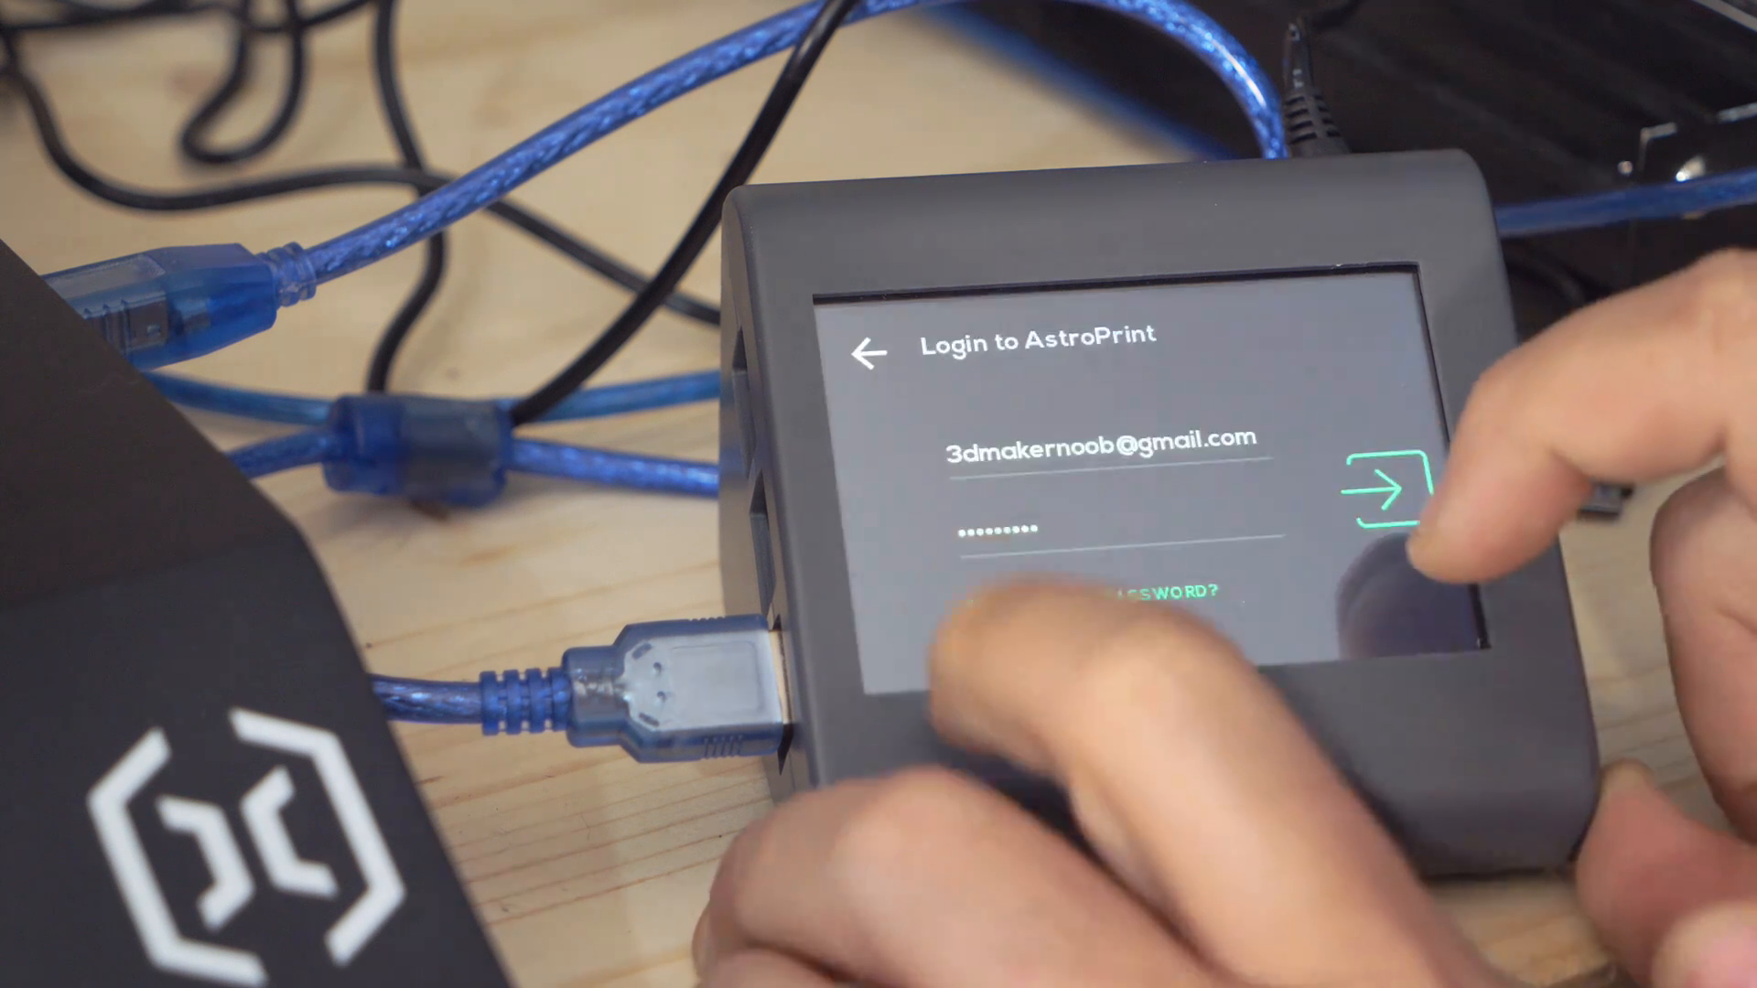
Step: Reopen the AstroPrint login form and start typing the account email, beginning '3d'
{"action": "left_click", "coordinate": [1378, 488]}
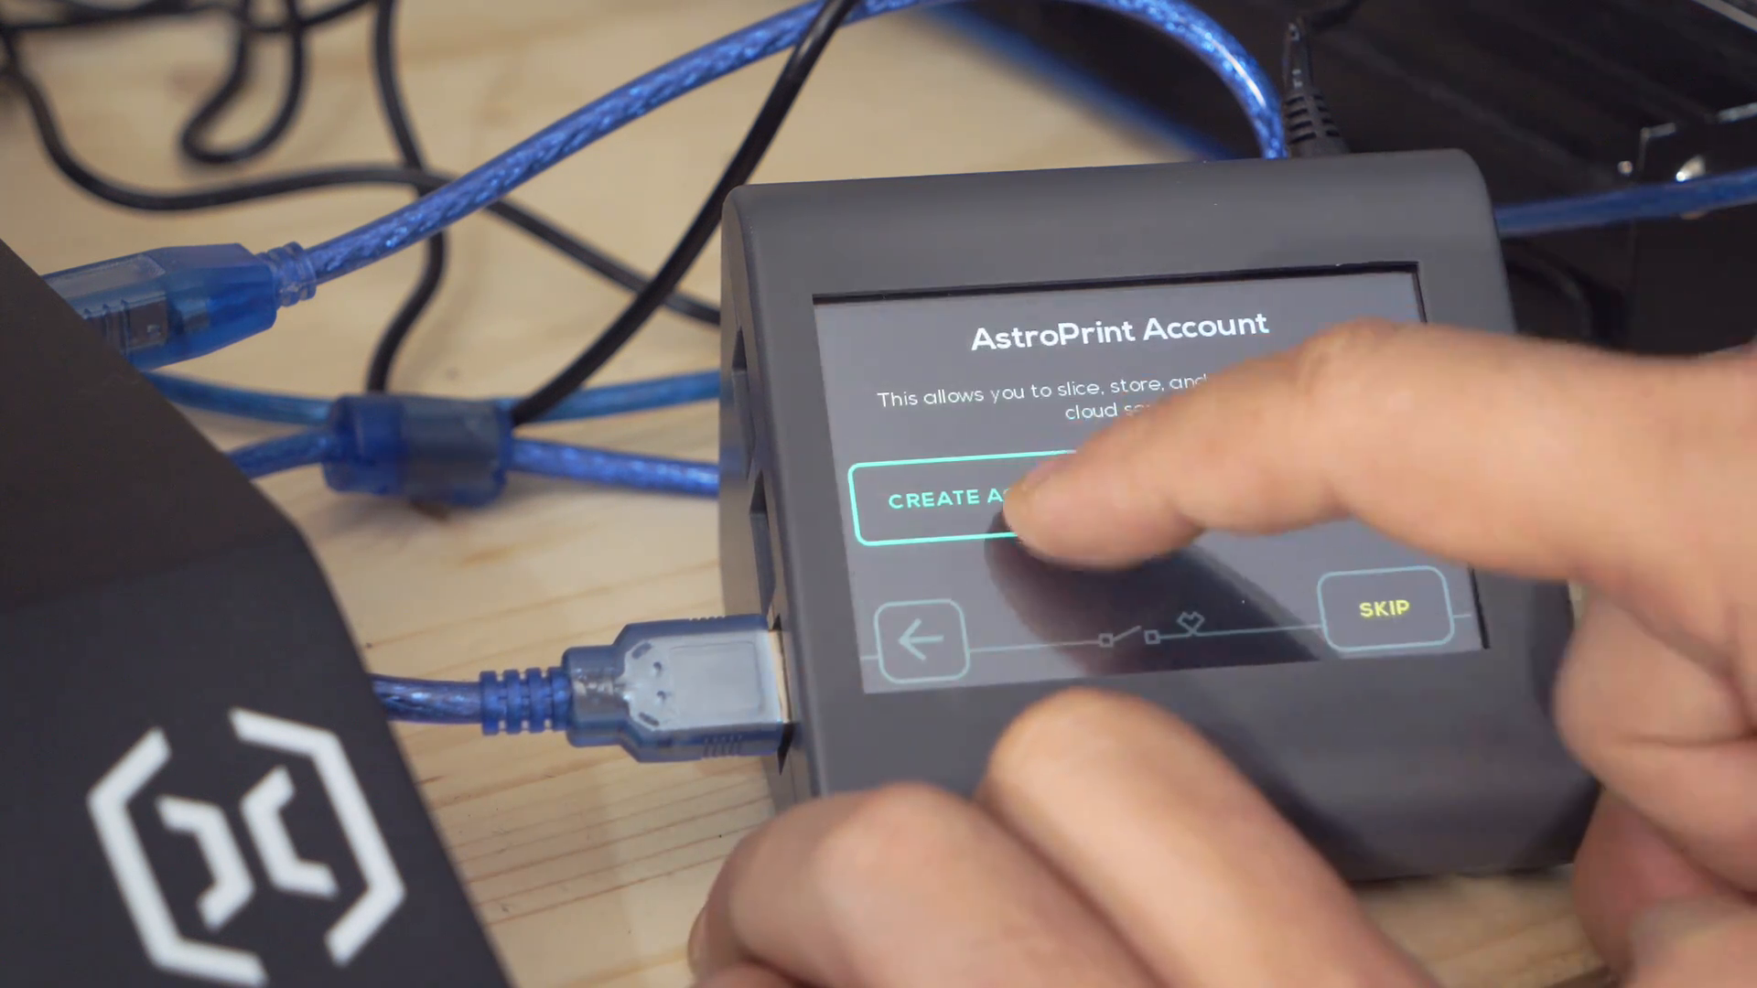
{"action": "left_click", "coordinate": [975, 501]}
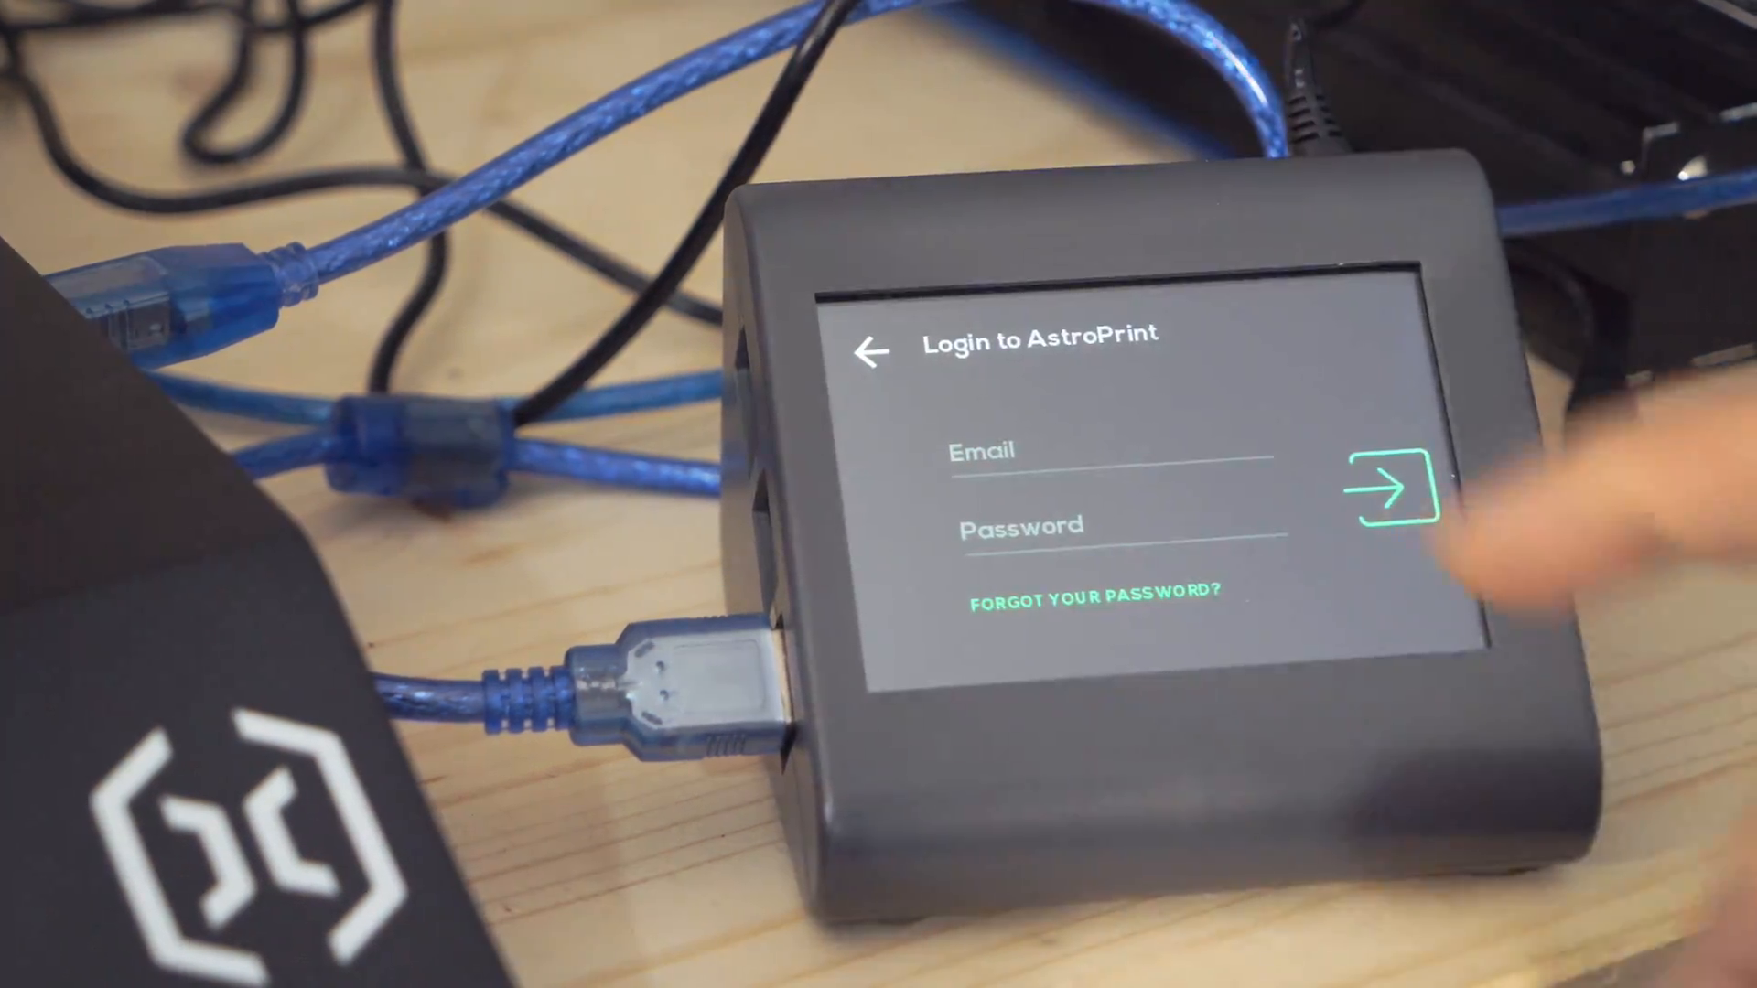
{"action": "left_click", "coordinate": [1110, 460]}
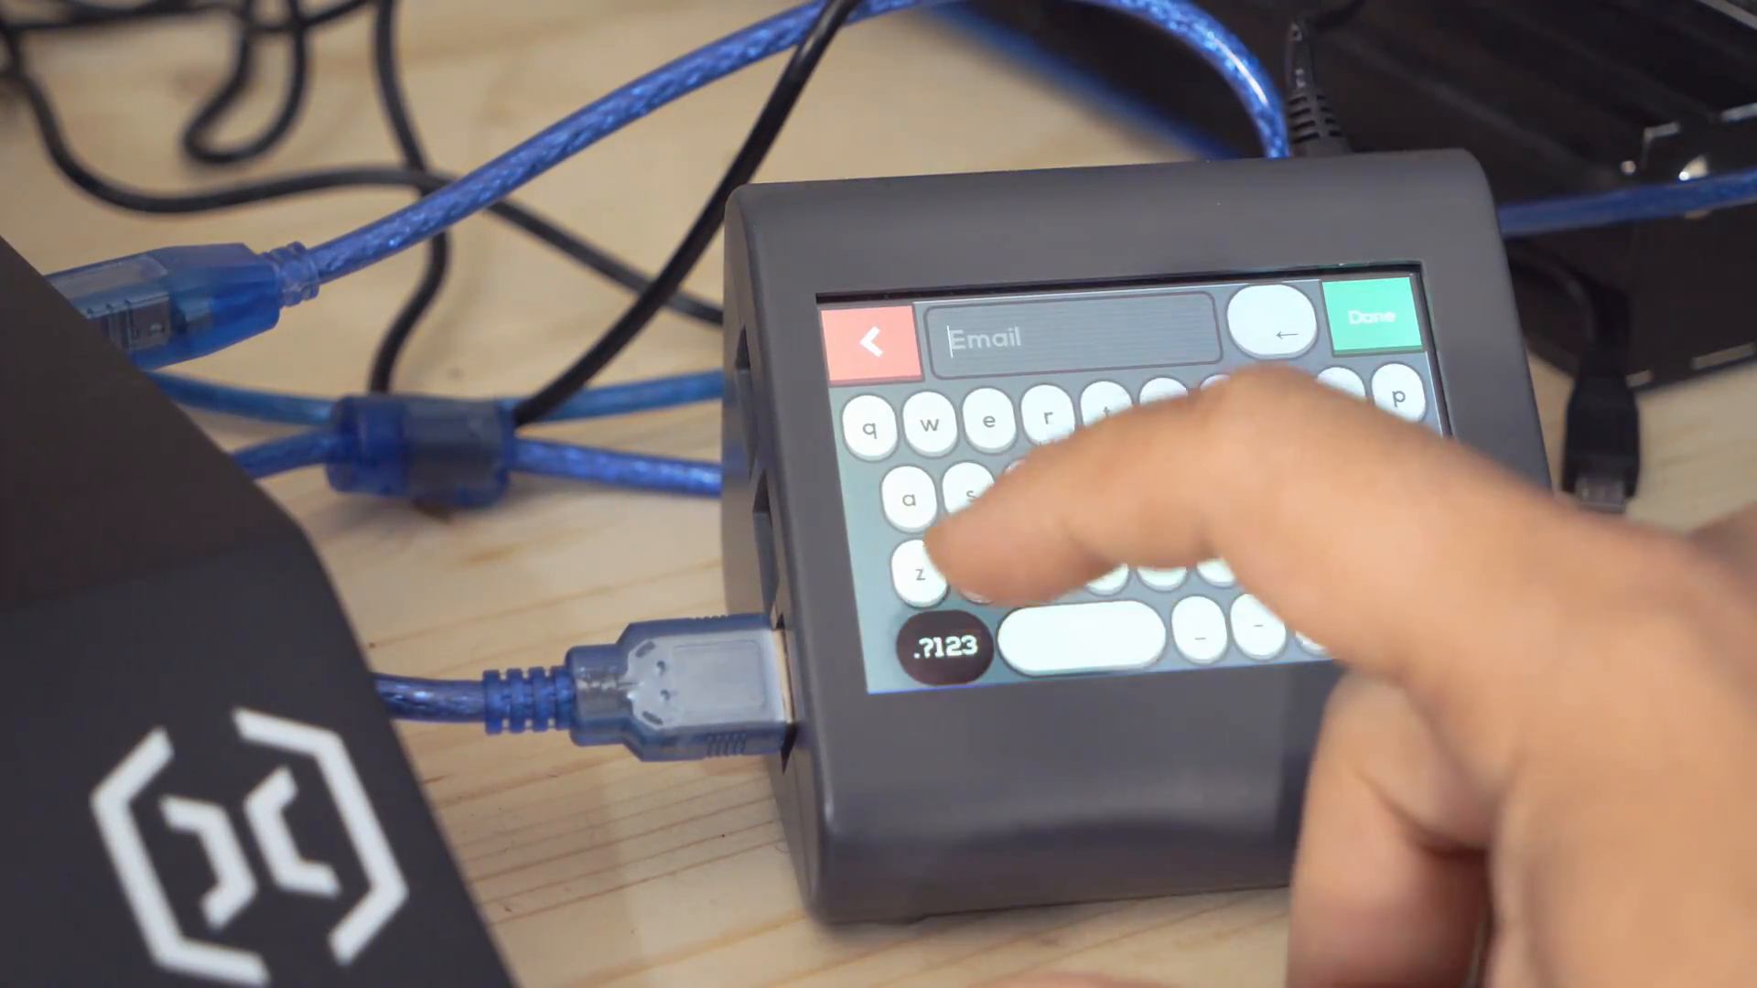
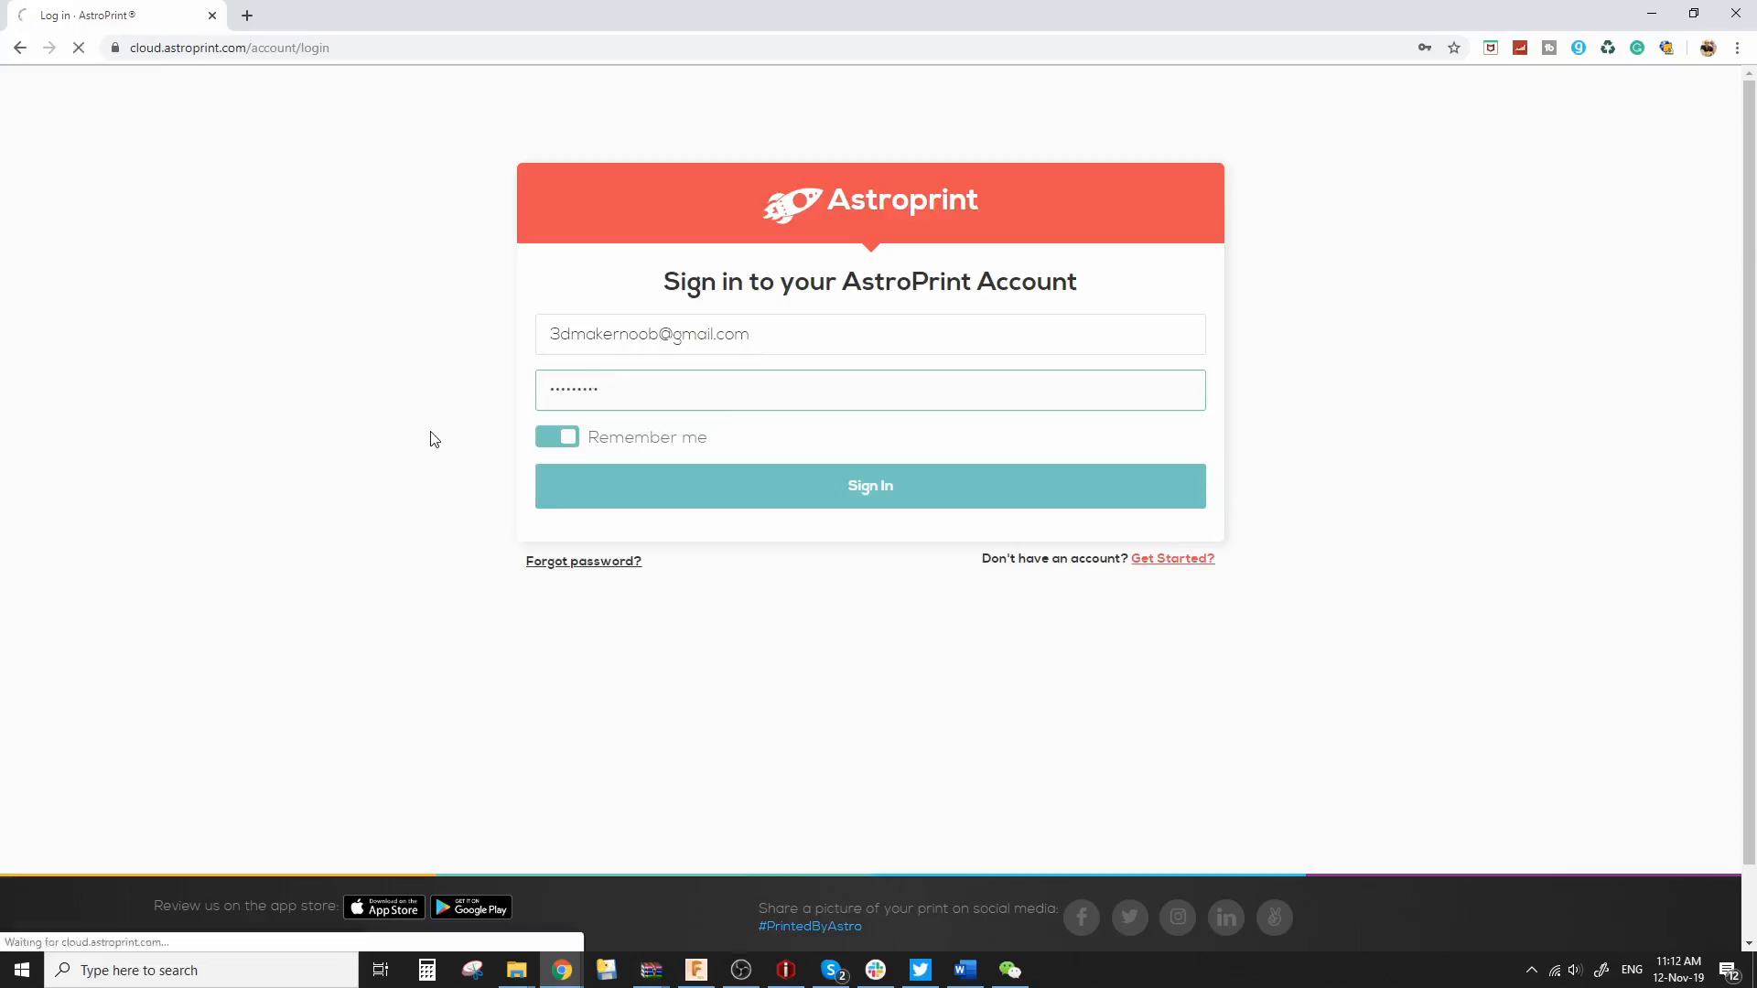
Step: Sign in on cloud.astroprint.com to open the AstroCenter dashboard
{"action": "left_click", "coordinate": [869, 485]}
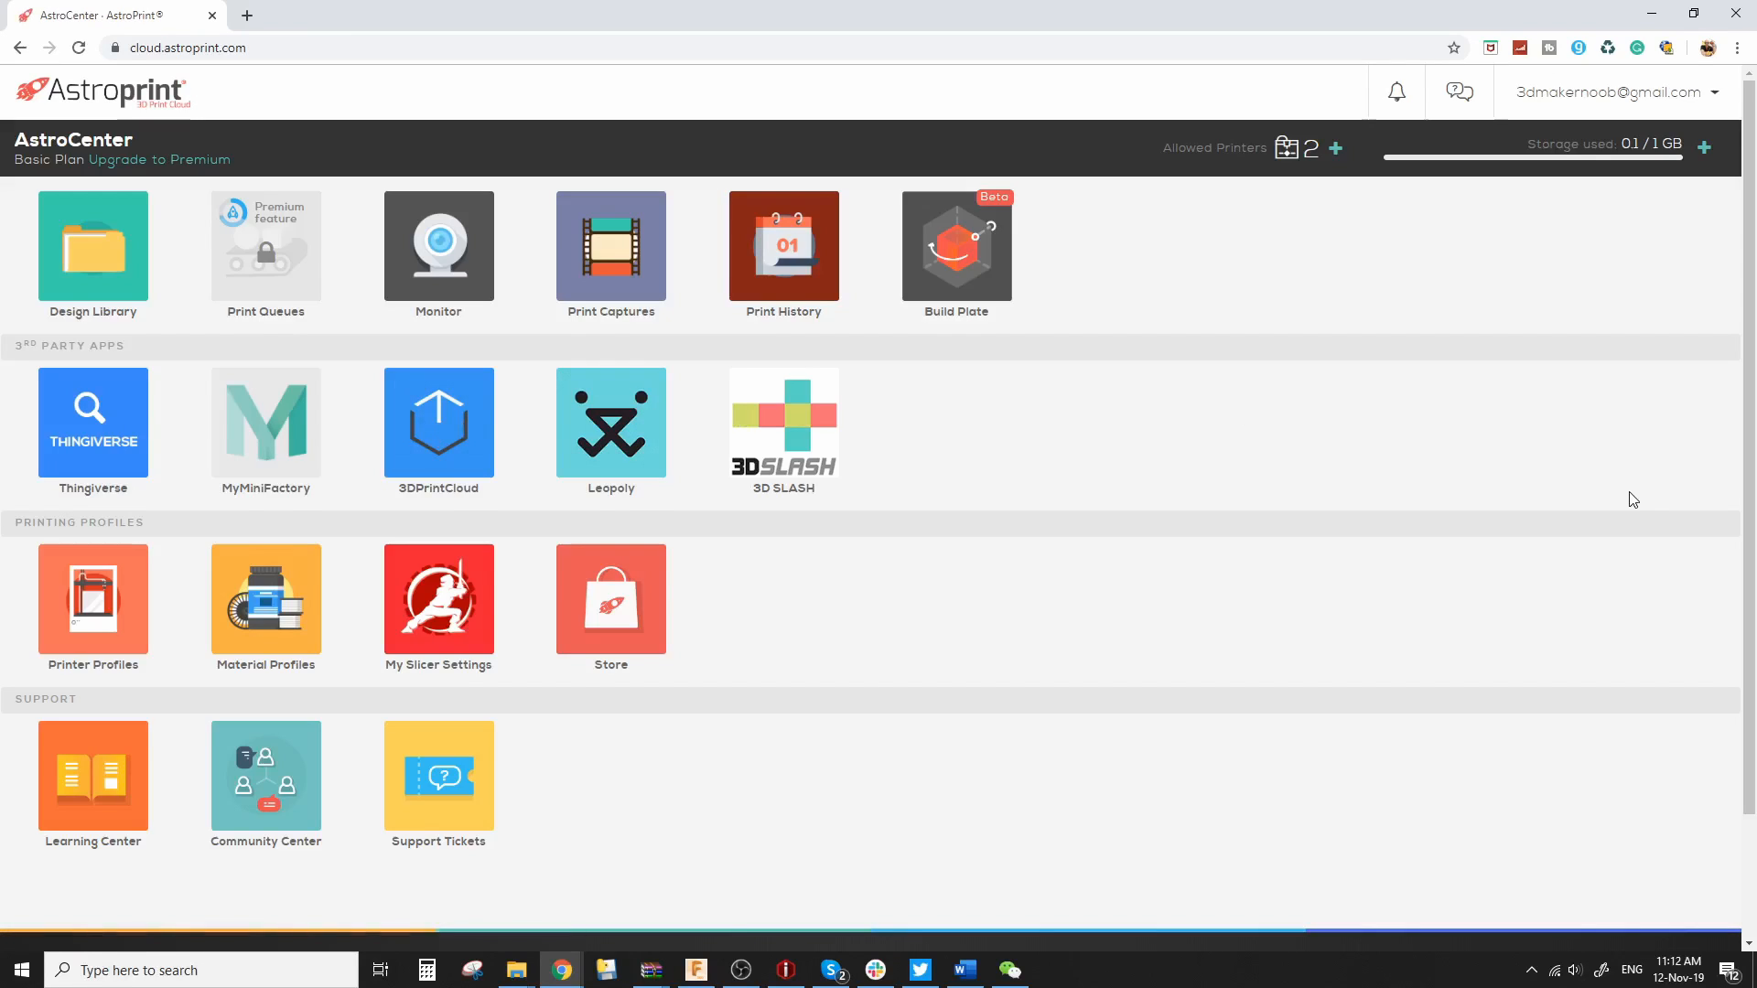
{"action": "mouse_move", "coordinate": [1287, 147]}
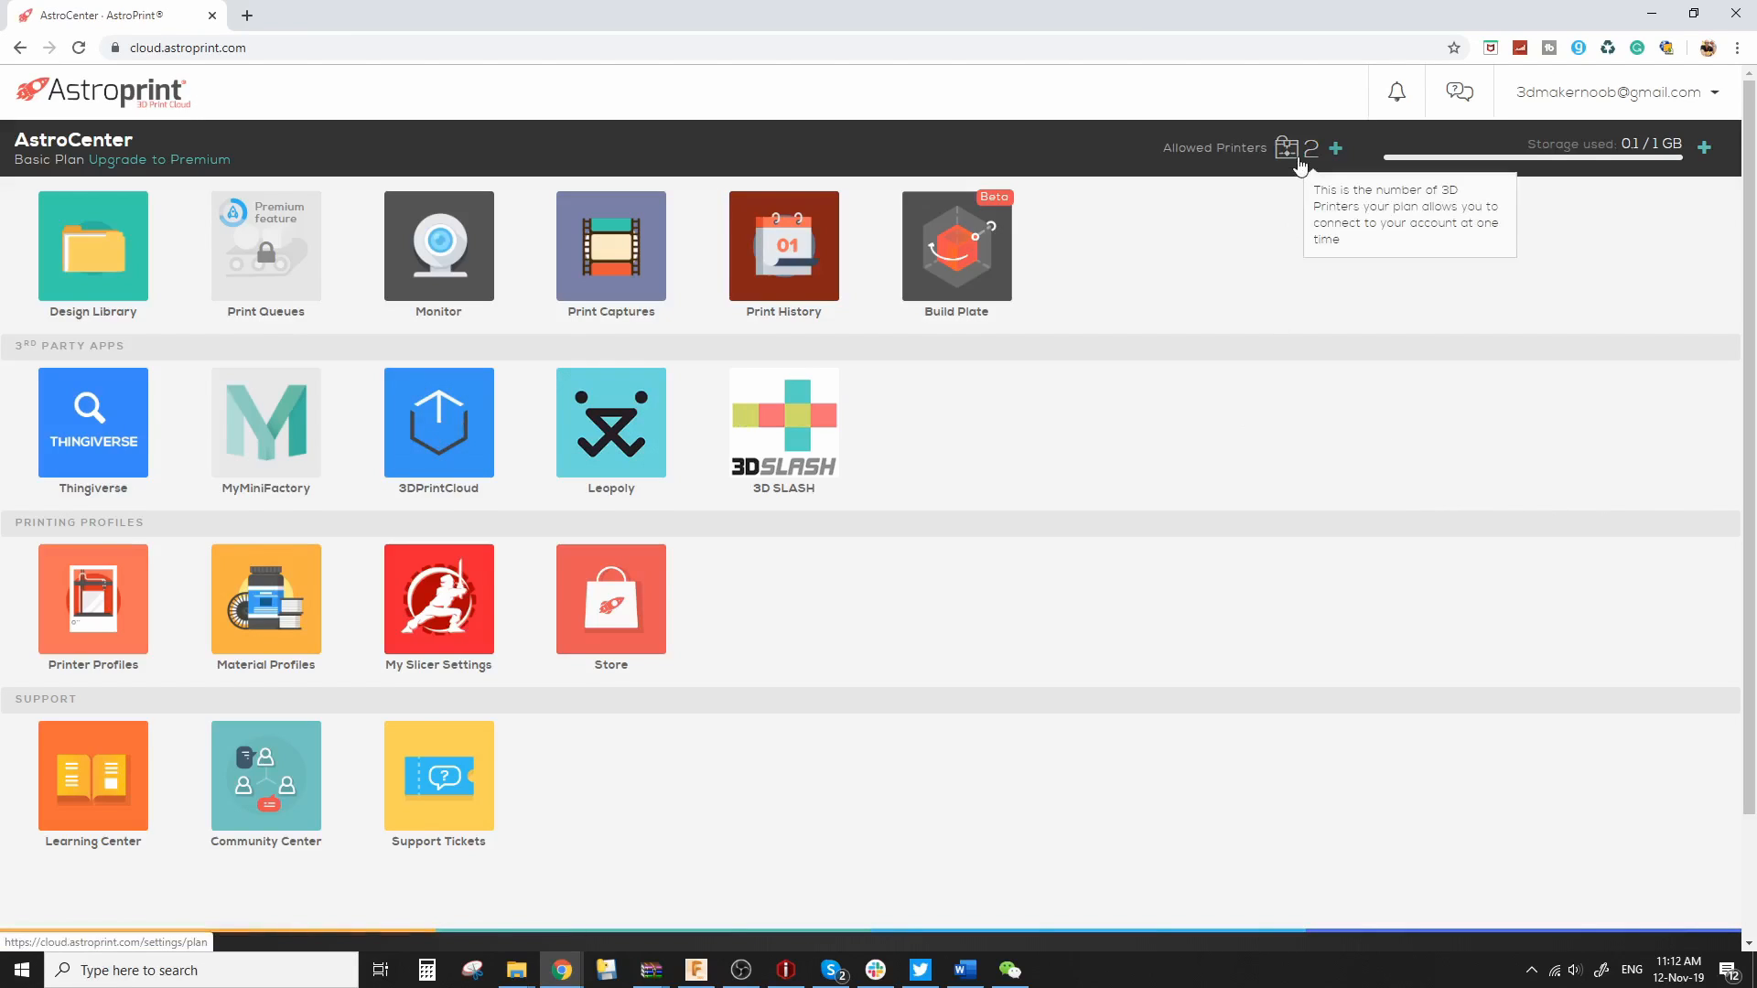